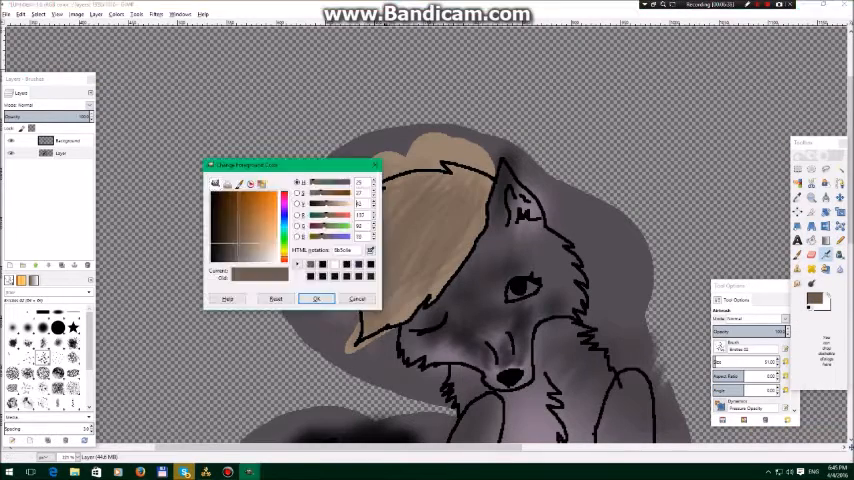
Confirm a brown foreground colour for painting the grass strokes behind the wolf
left_click(318, 298)
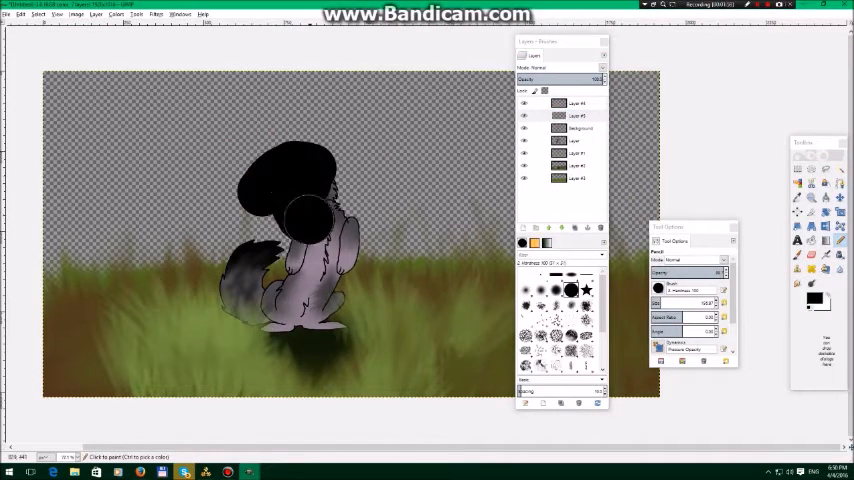
Hide the black blob layer to reveal the wolf's tan hair and grey fur
left_click(34, 25)
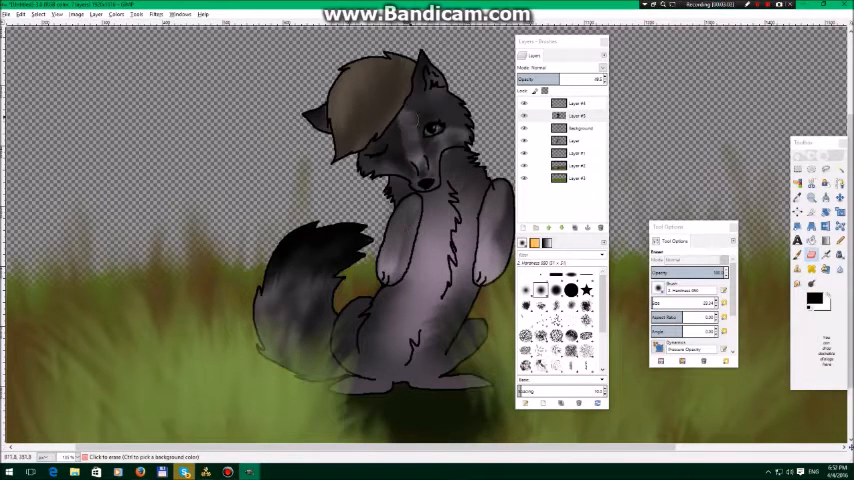
Paint the purple sky with grey clouds and stars, then add a transparent layer
left_click_drag(350, 90, 340, 110)
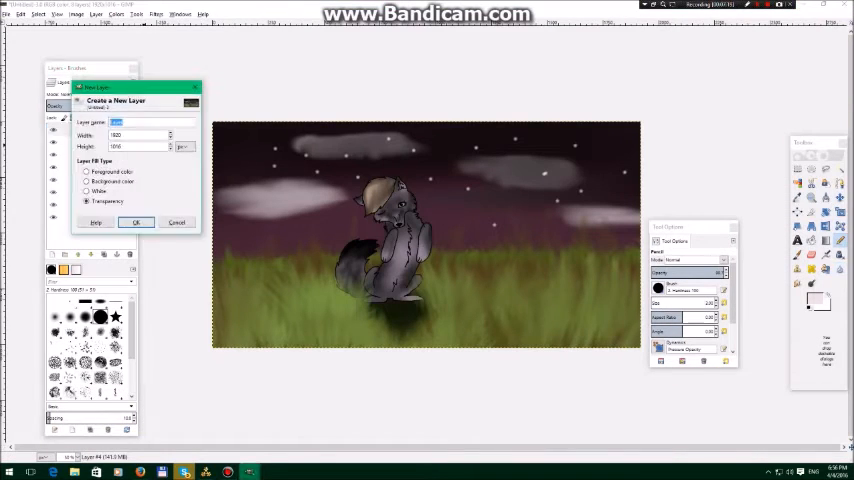
left_click(136, 222)
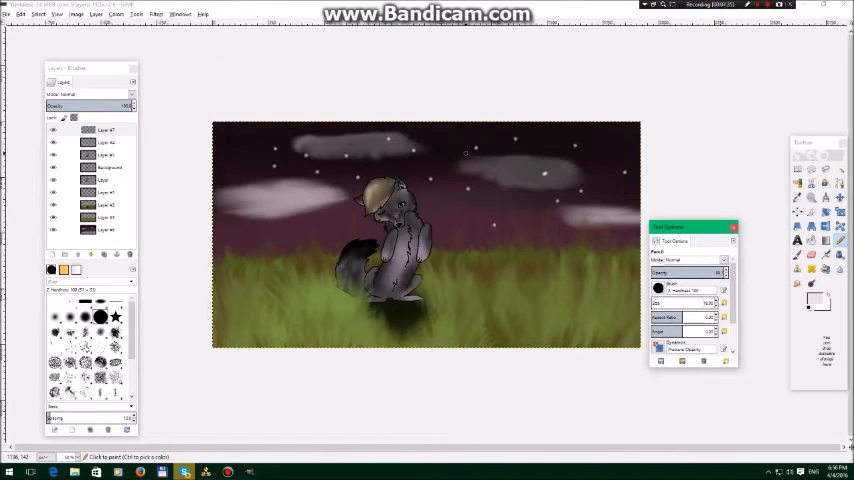